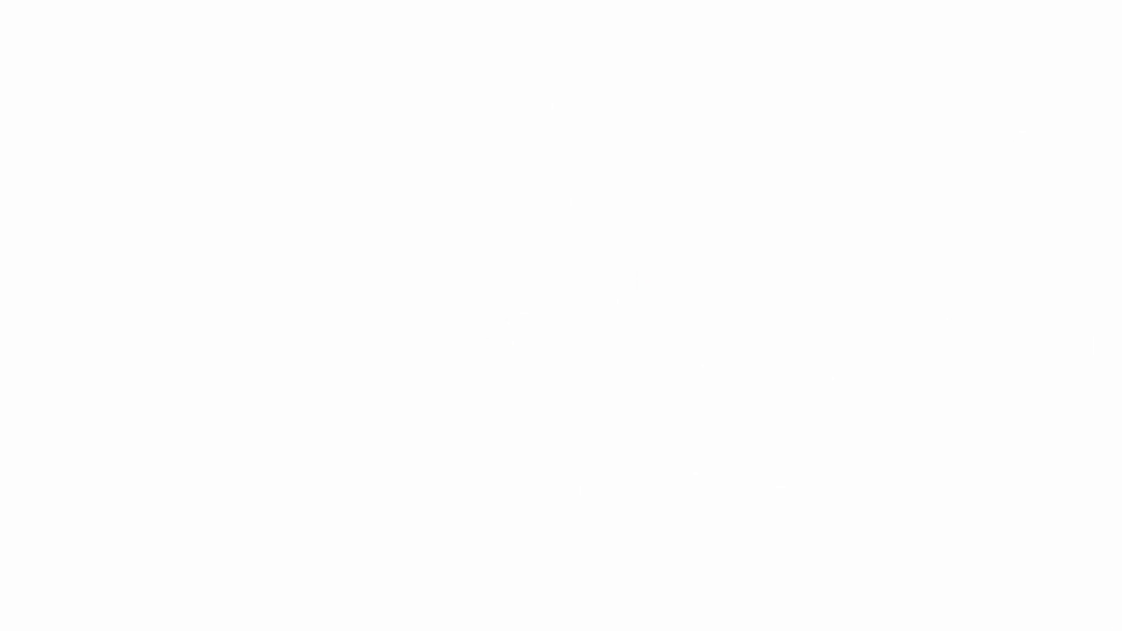
Step: Draw a thick black L-shaped line with a slanted upright stroke near the page centre
left_click_drag(543, 196, 587, 519)
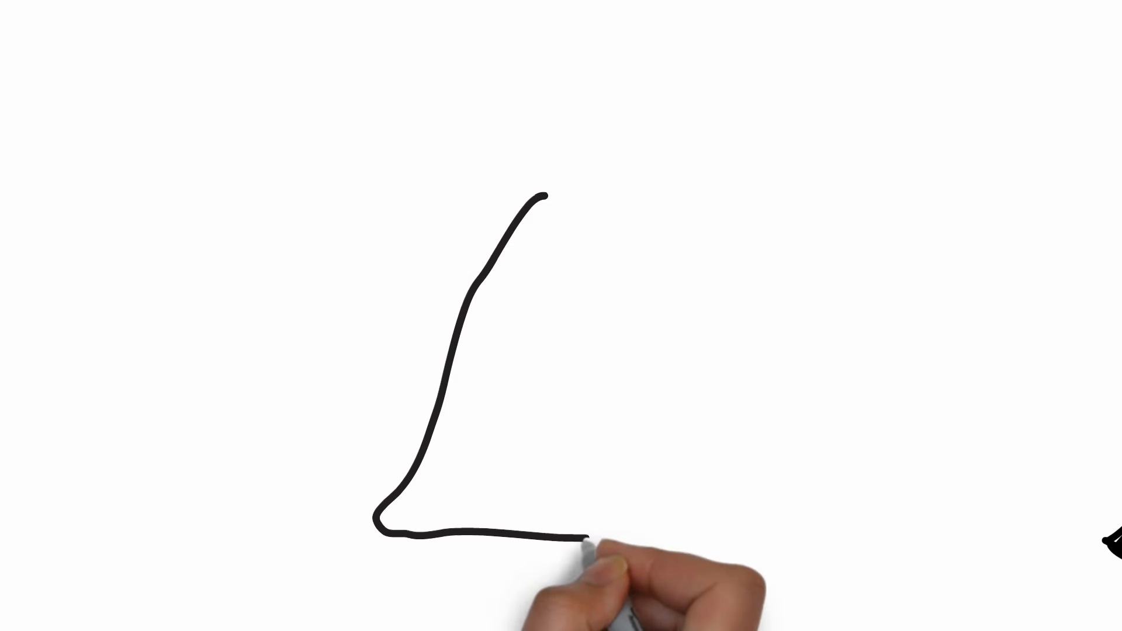